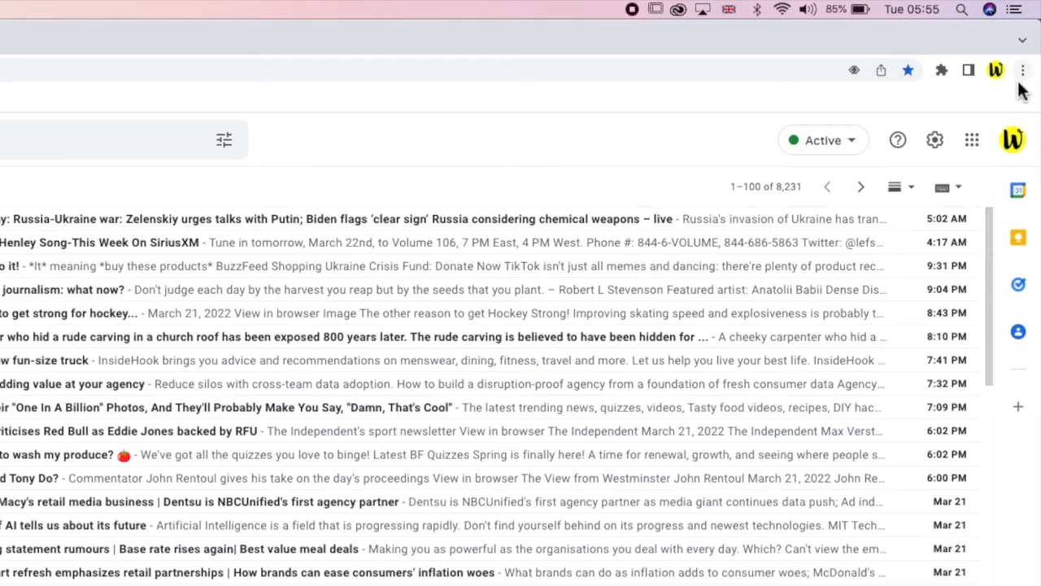
pyautogui.moveTo(1024, 70)
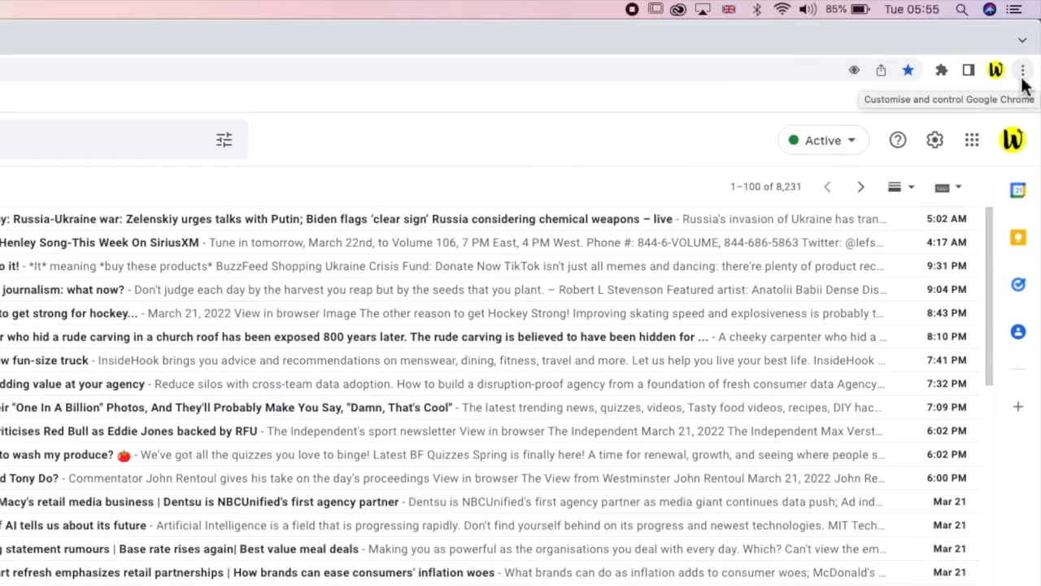
# Reveal Chrome's More Tools submenu from the three-dot menu.
pyautogui.click(1022, 70)
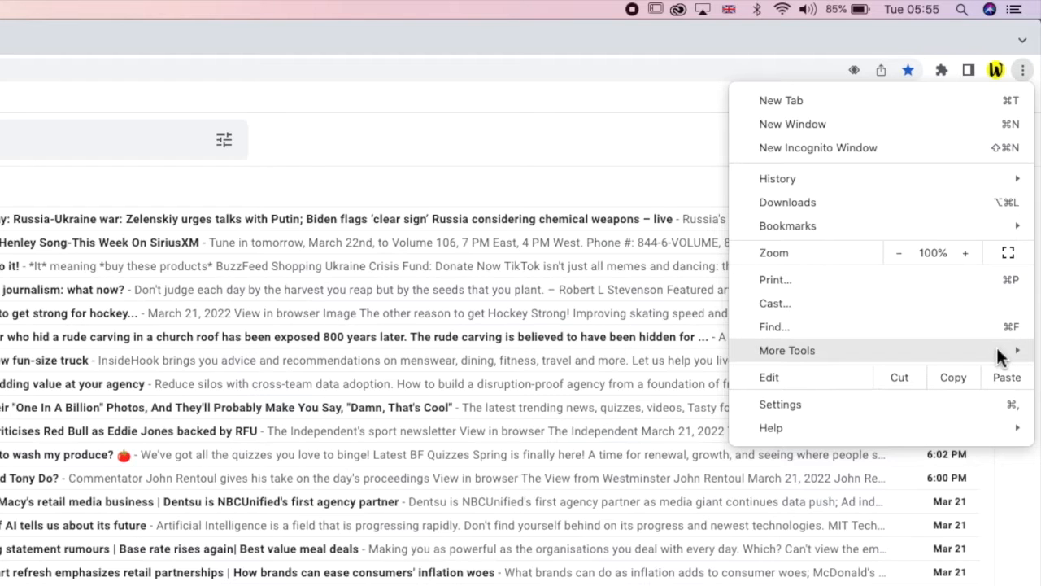
pyautogui.click(787, 350)
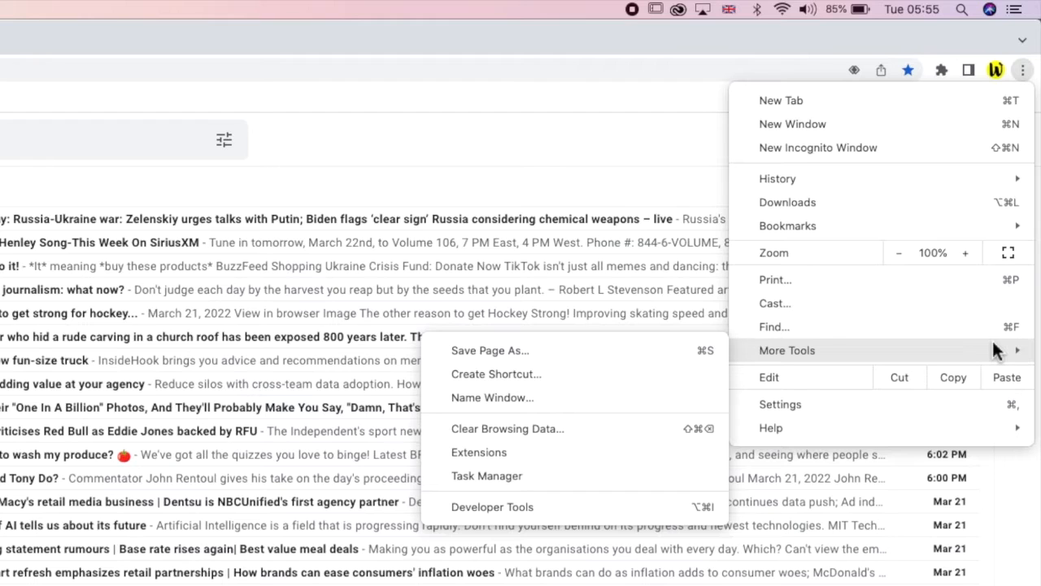
pyautogui.moveTo(934, 357)
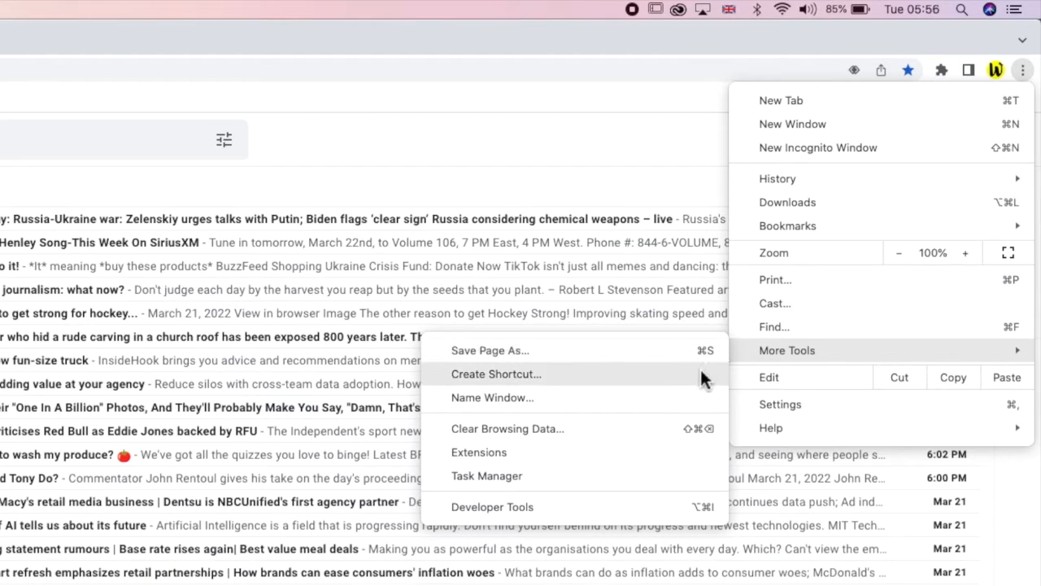
# Create a shortcut named Gmail set to open as its own window.
pyautogui.click(495, 372)
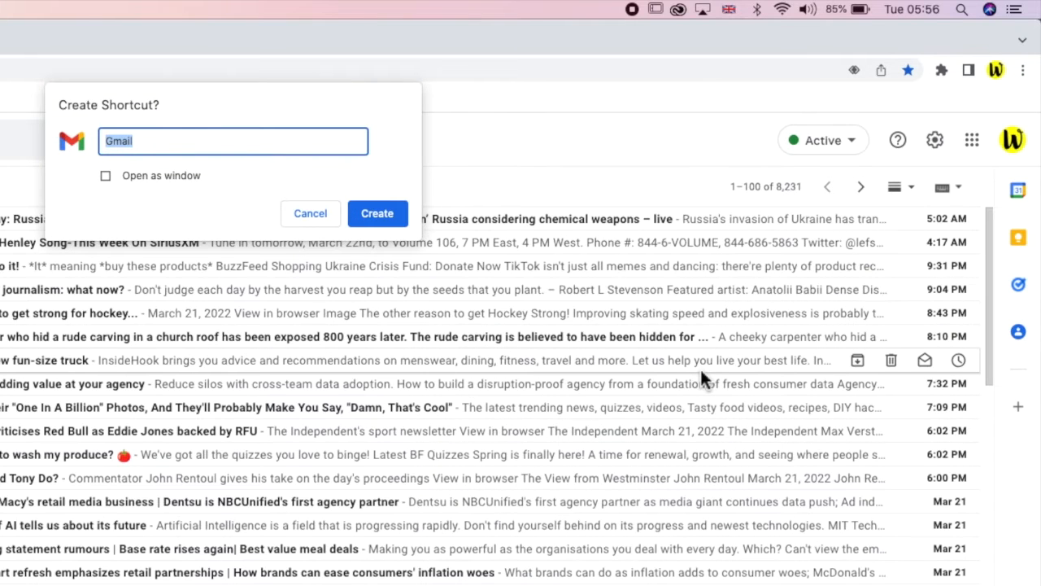
pyautogui.moveTo(215, 205)
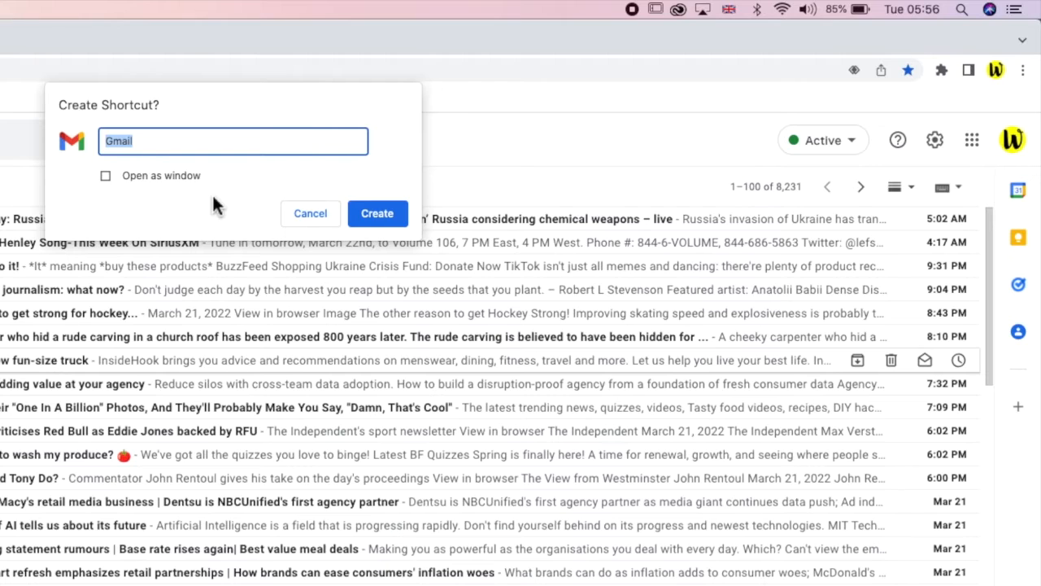
pyautogui.click(196, 140)
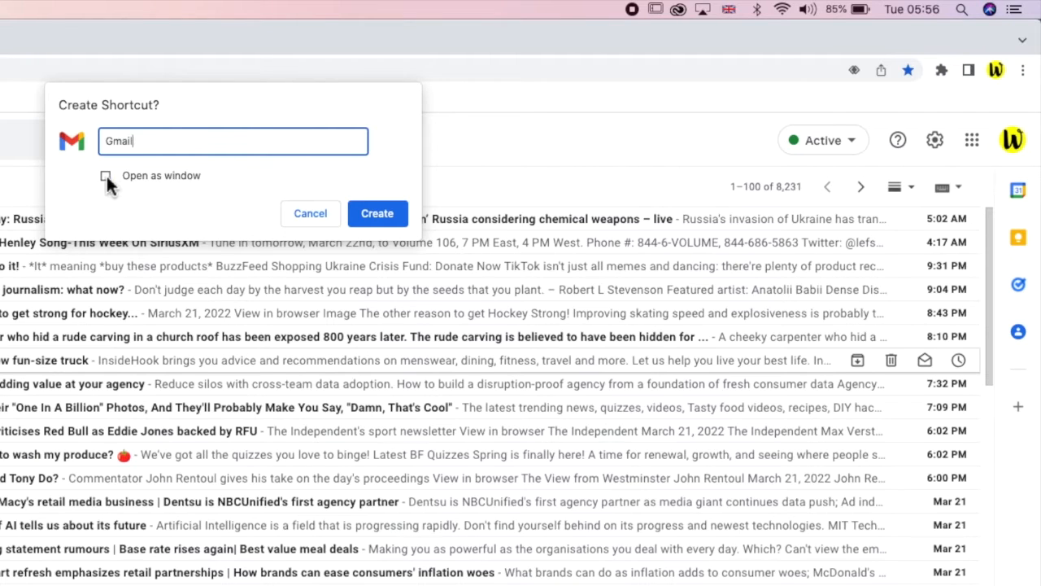
pyautogui.click(104, 175)
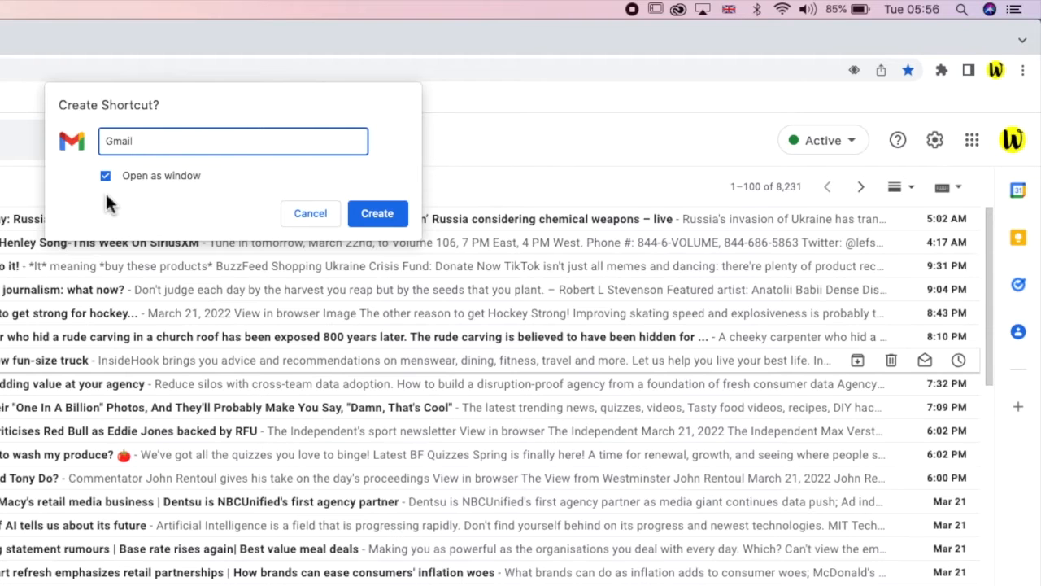
pyautogui.click(234, 140)
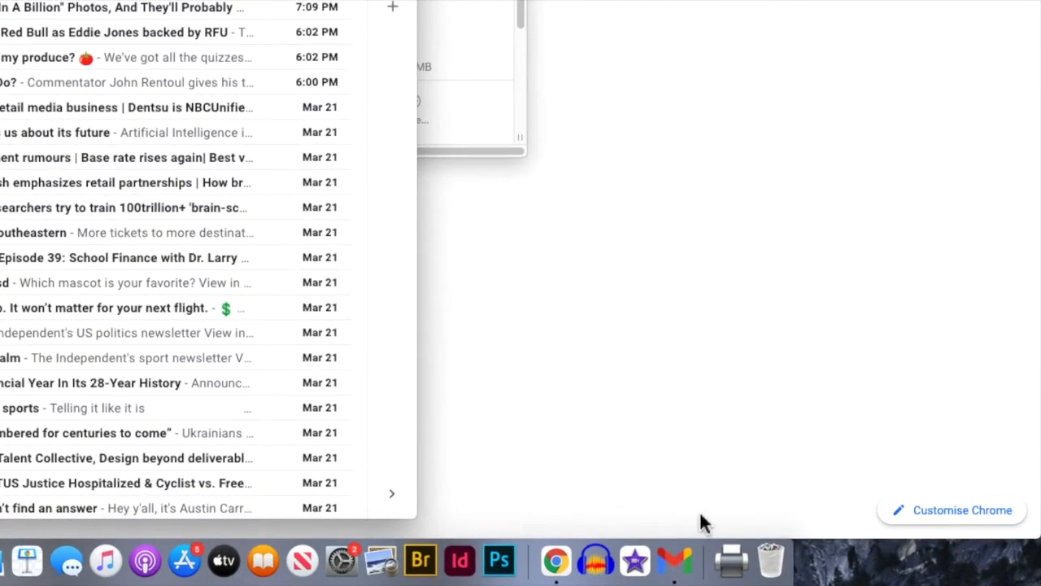
pyautogui.moveTo(691, 524)
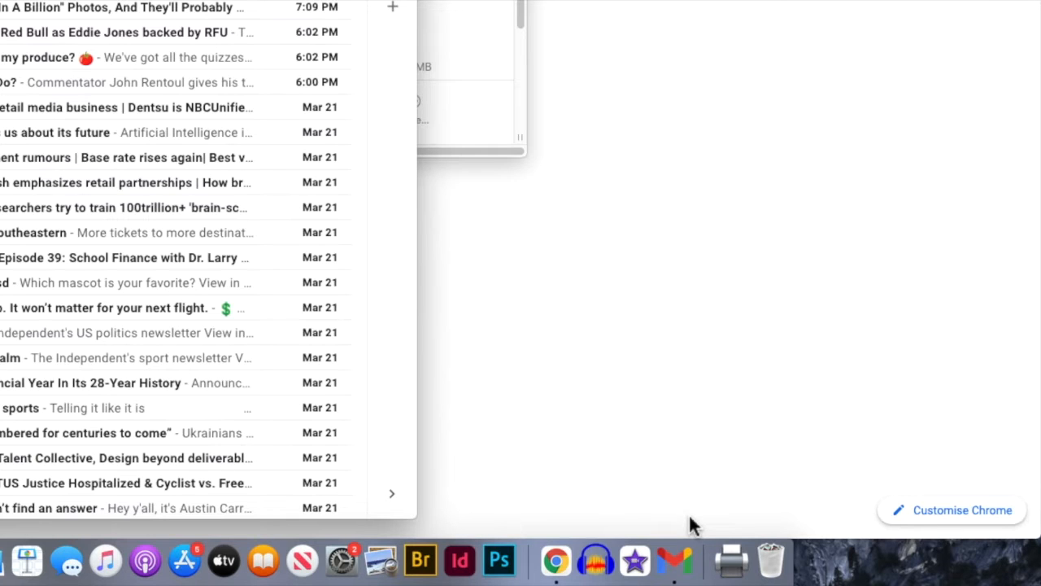
# Keep the Gmail app in the Dock and launch its standalone window.
pyautogui.rightClick(677, 559)
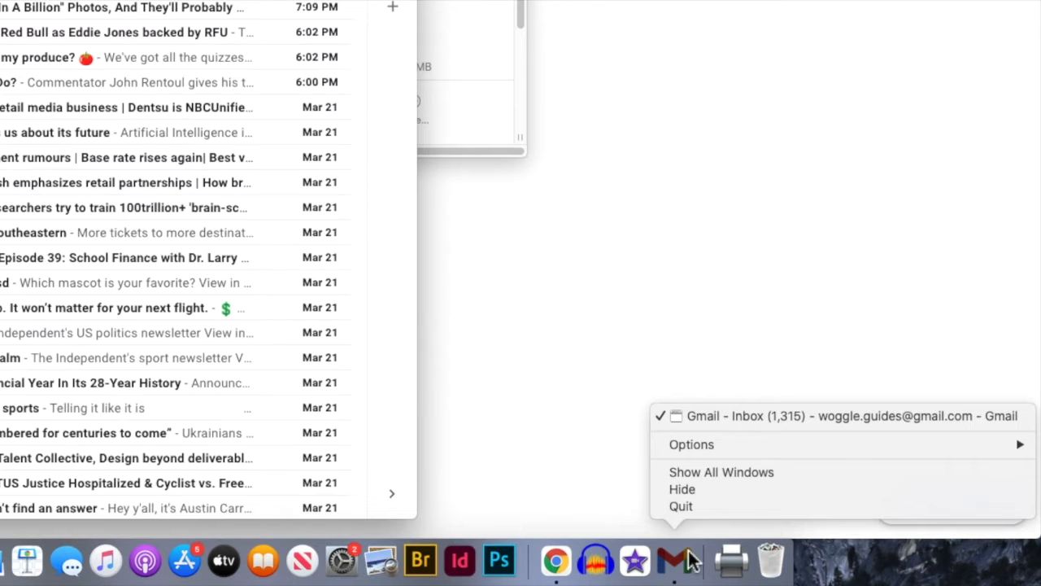
pyautogui.moveTo(692, 444)
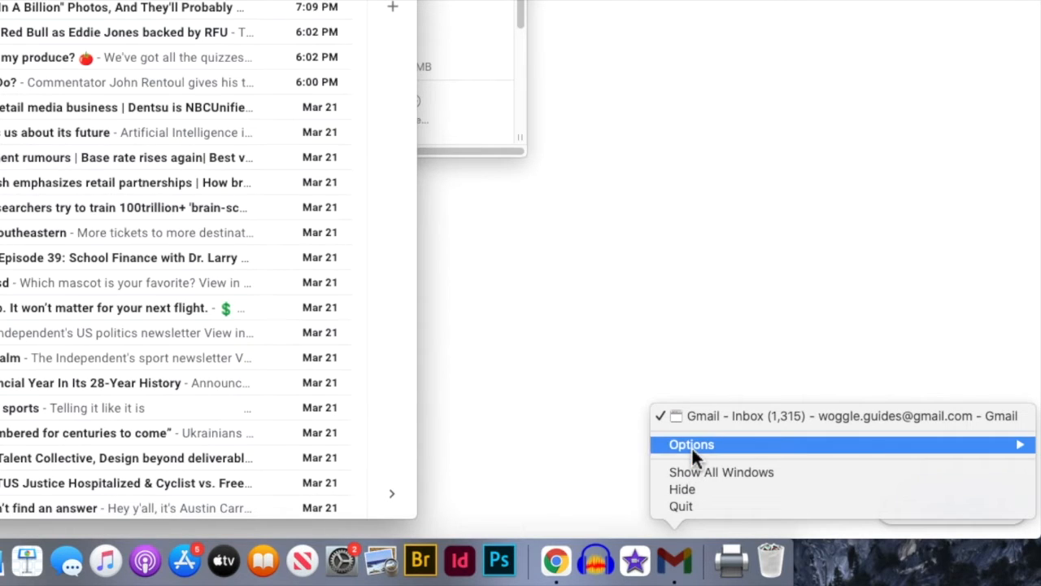
pyautogui.moveTo(689, 444)
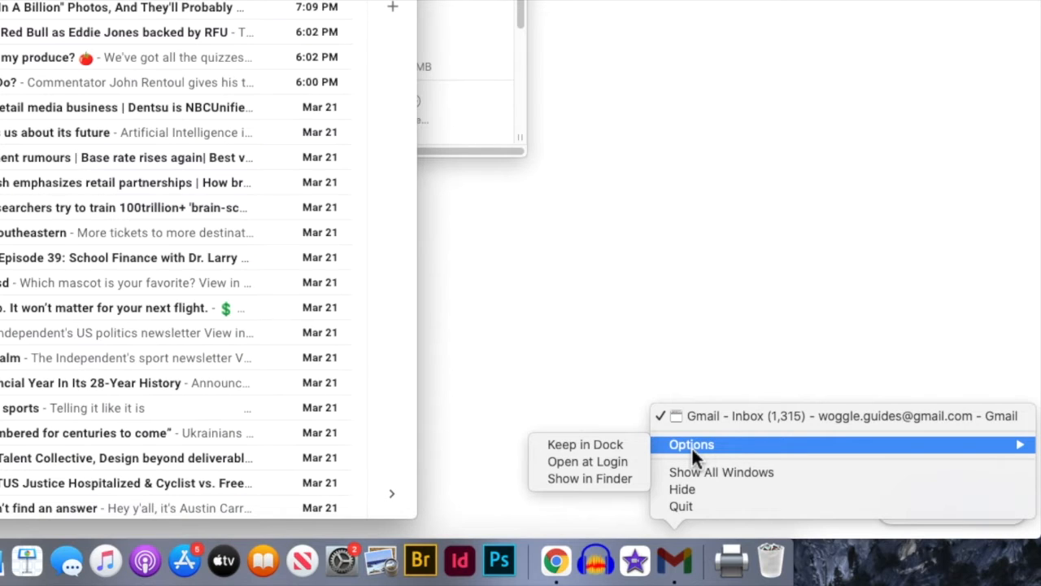
pyautogui.moveTo(586, 444)
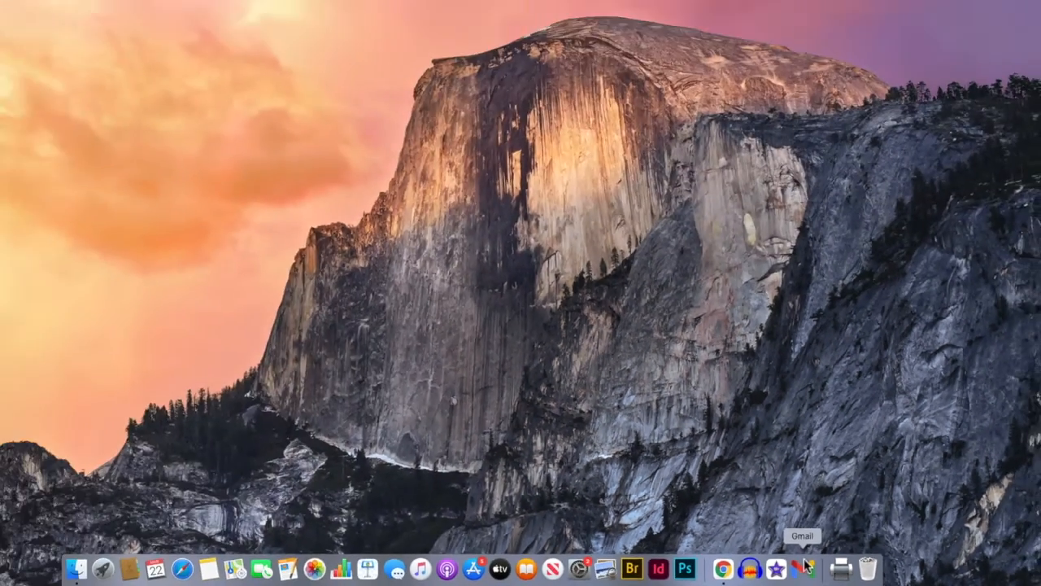
pyautogui.click(800, 569)
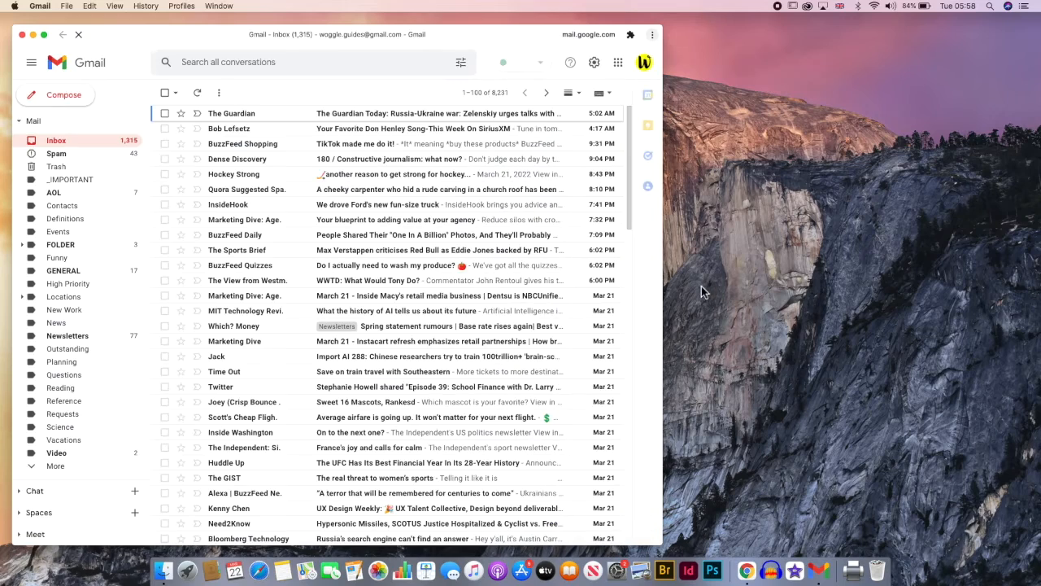